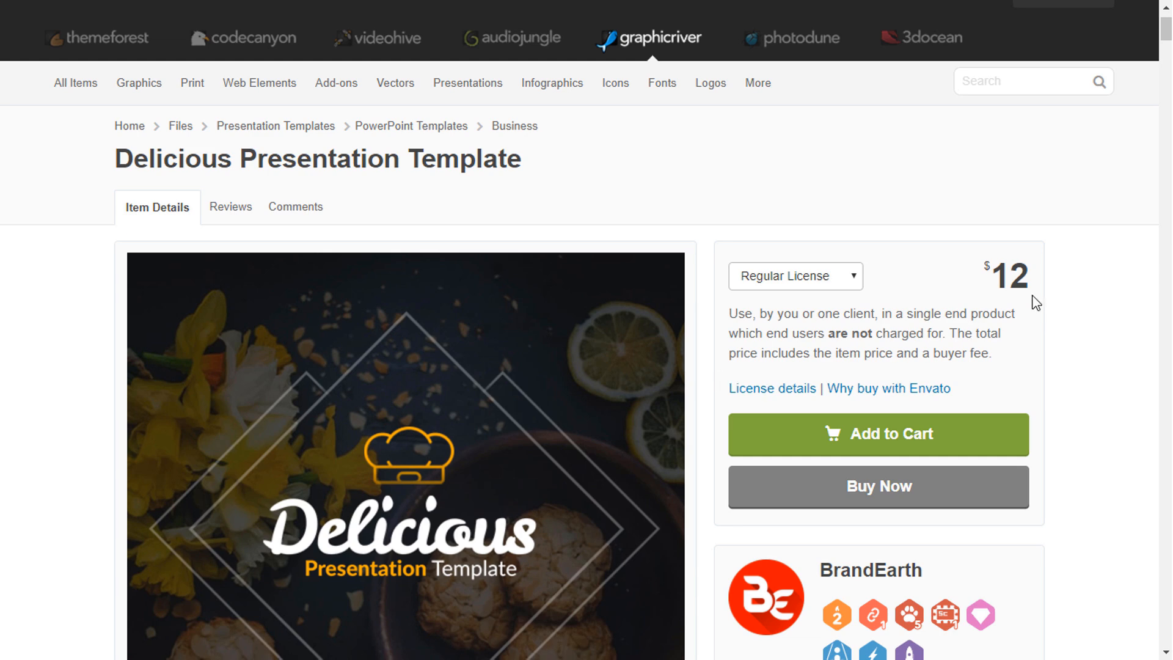
Step: Fill the first slide's background with solid Dark Gray via Format Background
{"action": "scroll", "scroll_direction": "down", "scroll_amount": 3}
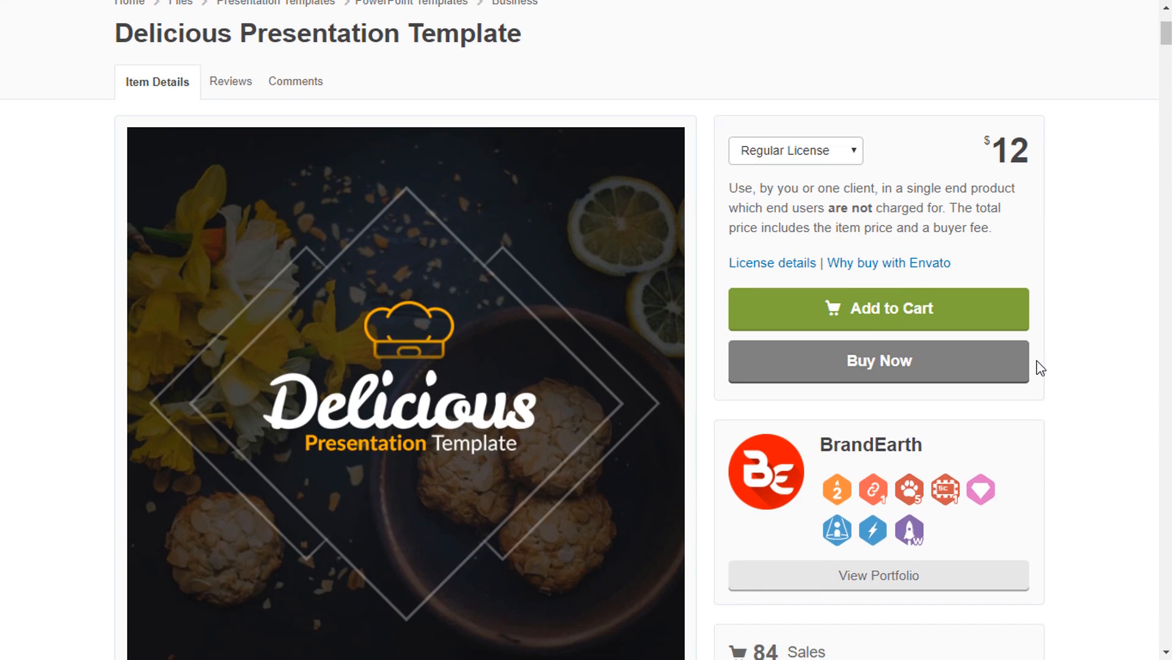
{"action": "scroll", "scroll_direction": "down", "scroll_amount": 3}
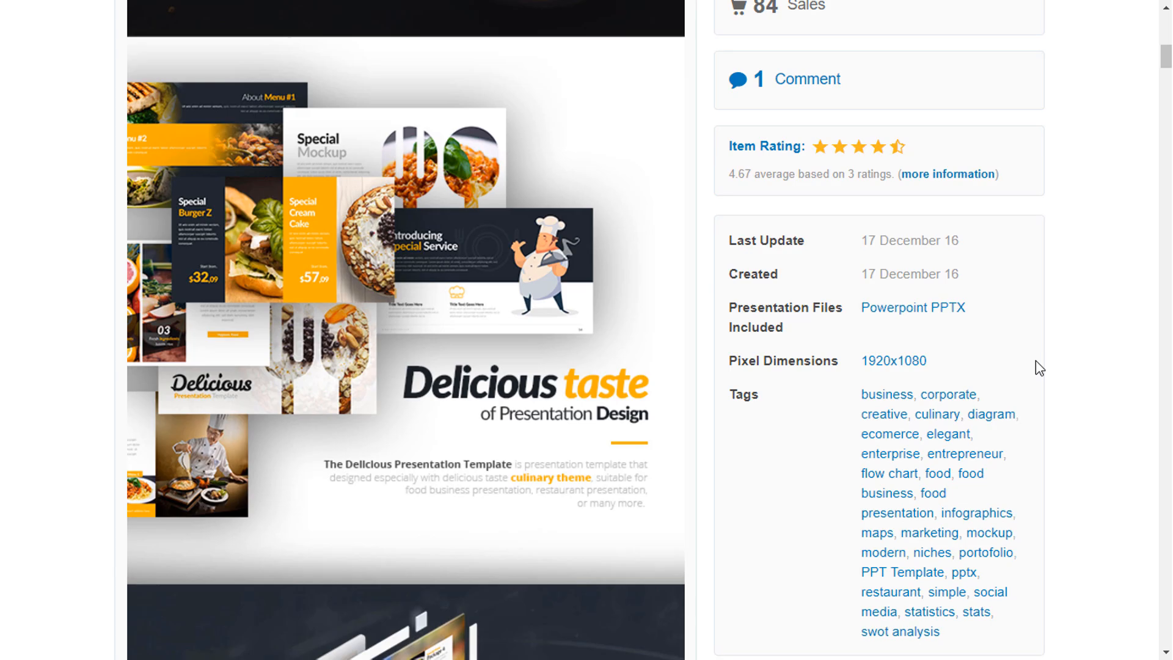
{"action": "left_click", "coordinate": [314, 641]}
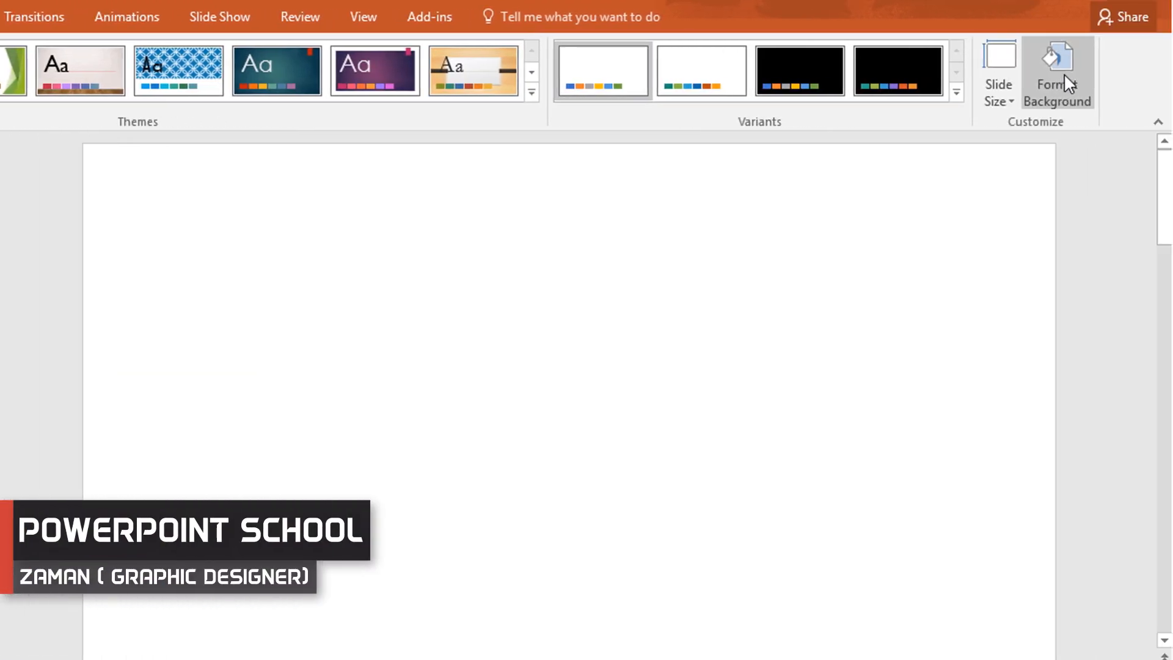
{"action": "left_click", "coordinate": [1056, 71]}
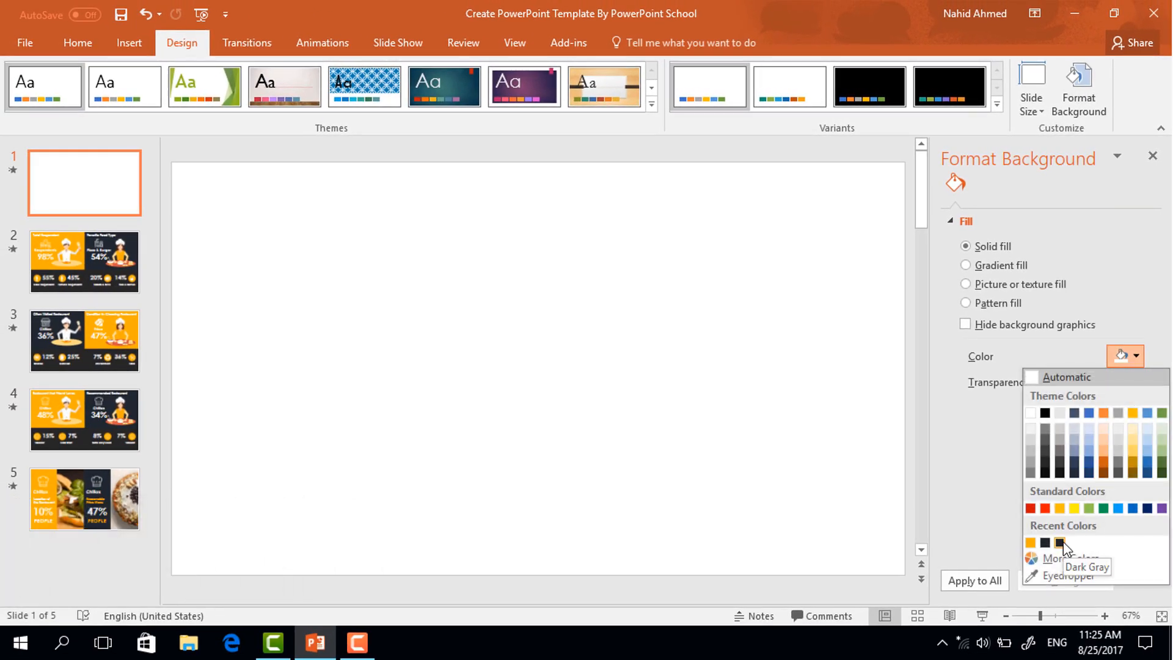
{"action": "left_click", "coordinate": [1059, 544]}
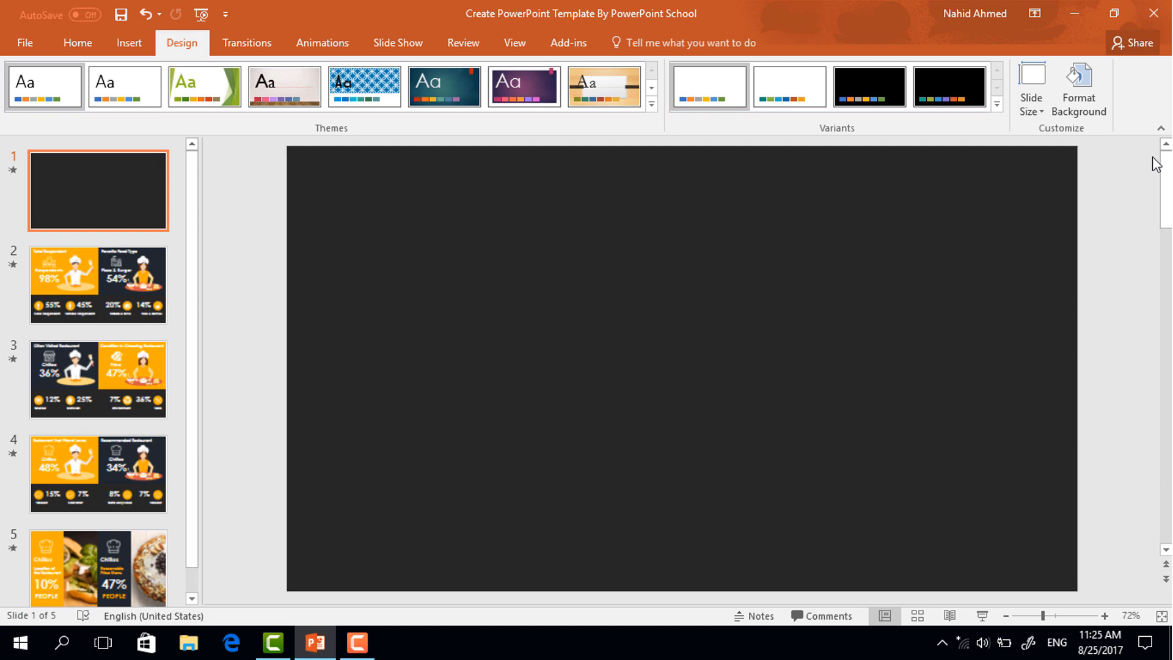
{"action": "left_click", "coordinate": [76, 43]}
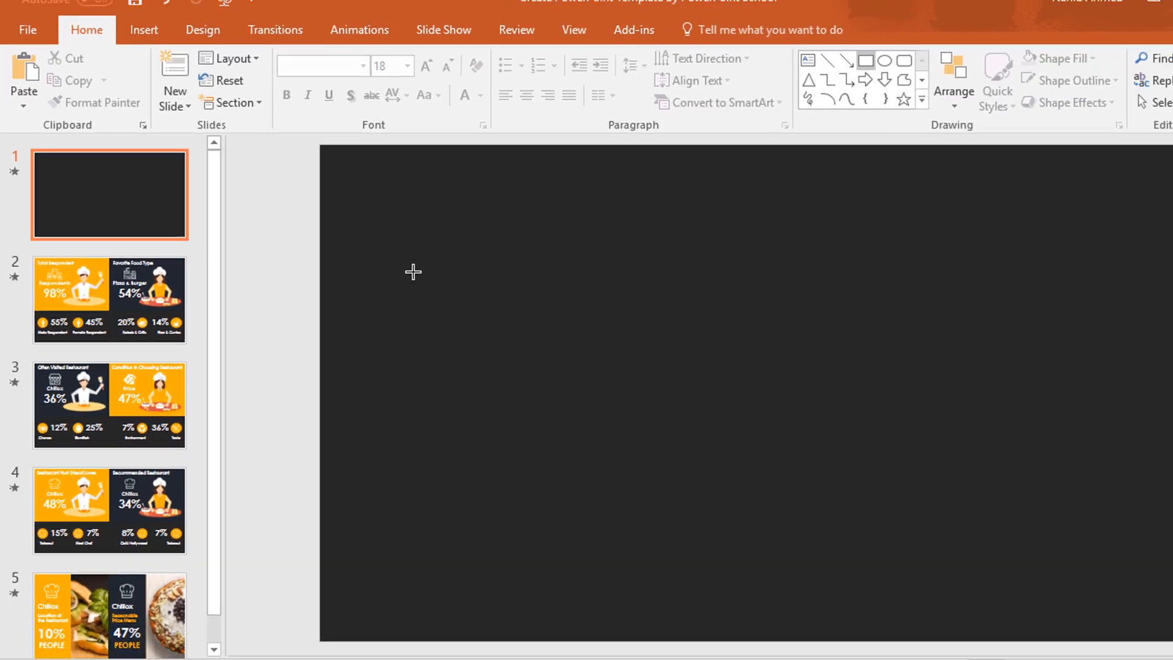
Step: Draw a yellow-orange rectangle top-left and a dark navy duplicate beside it
{"action": "left_click_drag", "start_coordinate": [286, 148], "coordinate": [682, 436]}
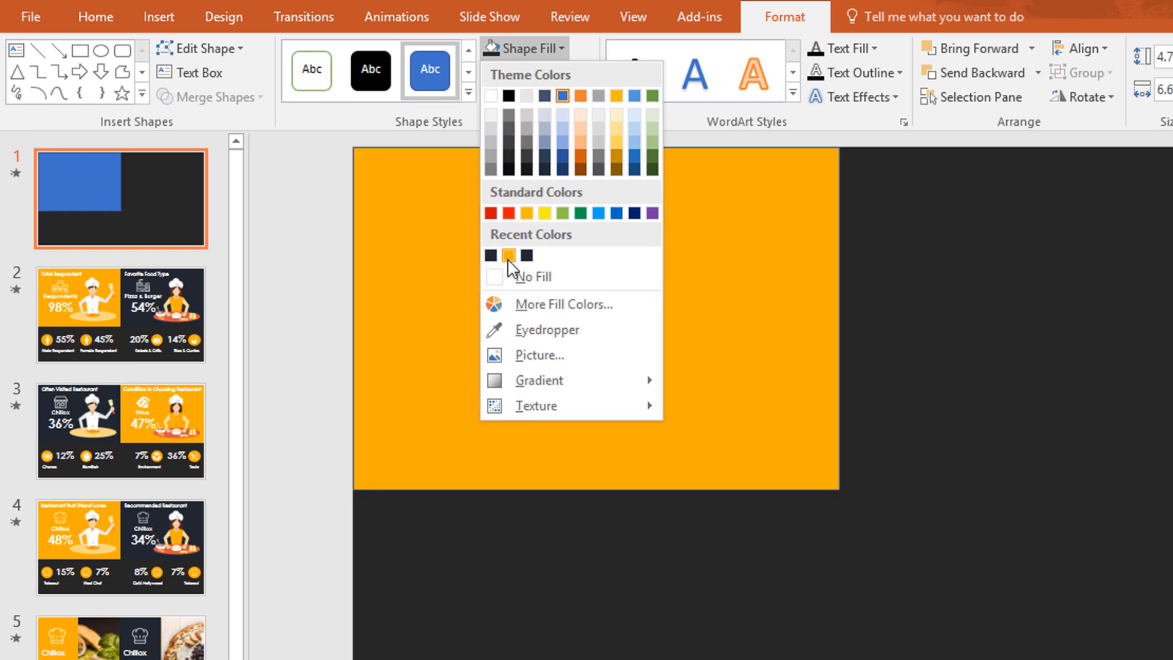
{"action": "left_click", "coordinate": [534, 72]}
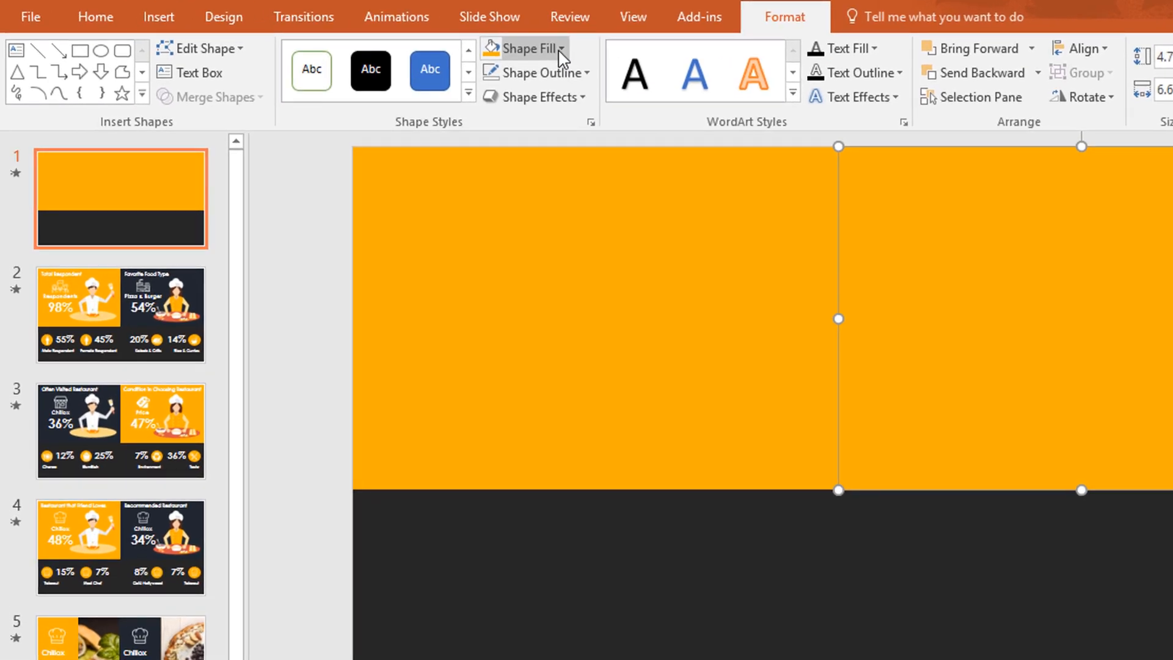
{"action": "left_click", "coordinate": [560, 48]}
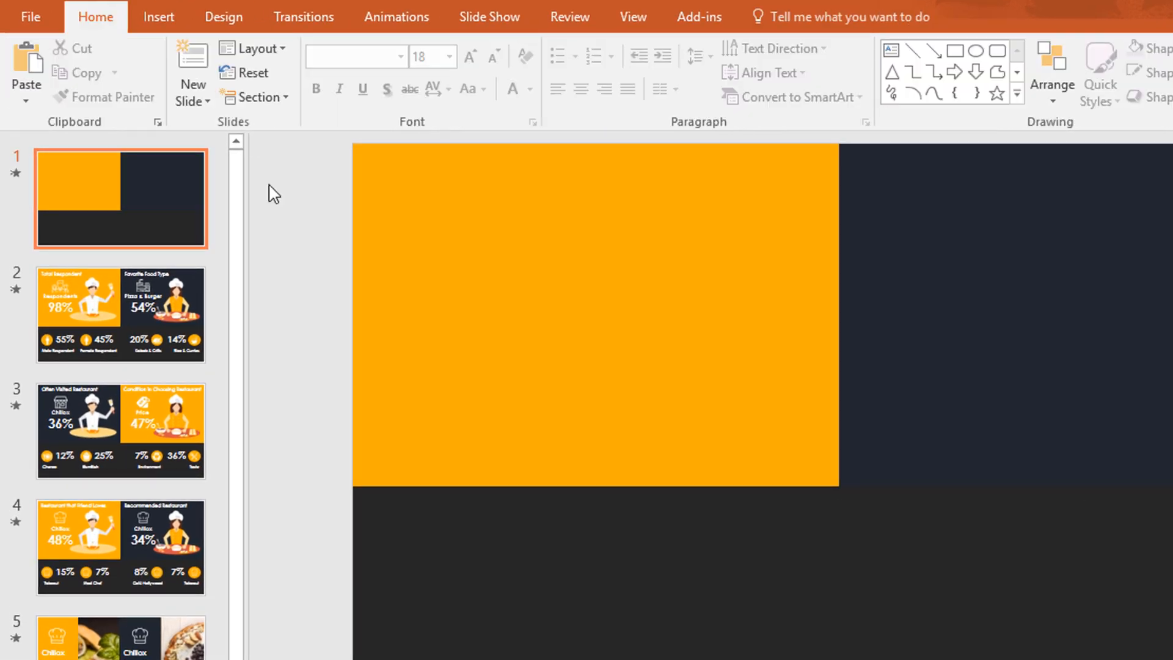
Step: Insert the male and female chef pictures from the Elements folder and position the male chef on the yellow panel
{"action": "left_click", "coordinate": [157, 16]}
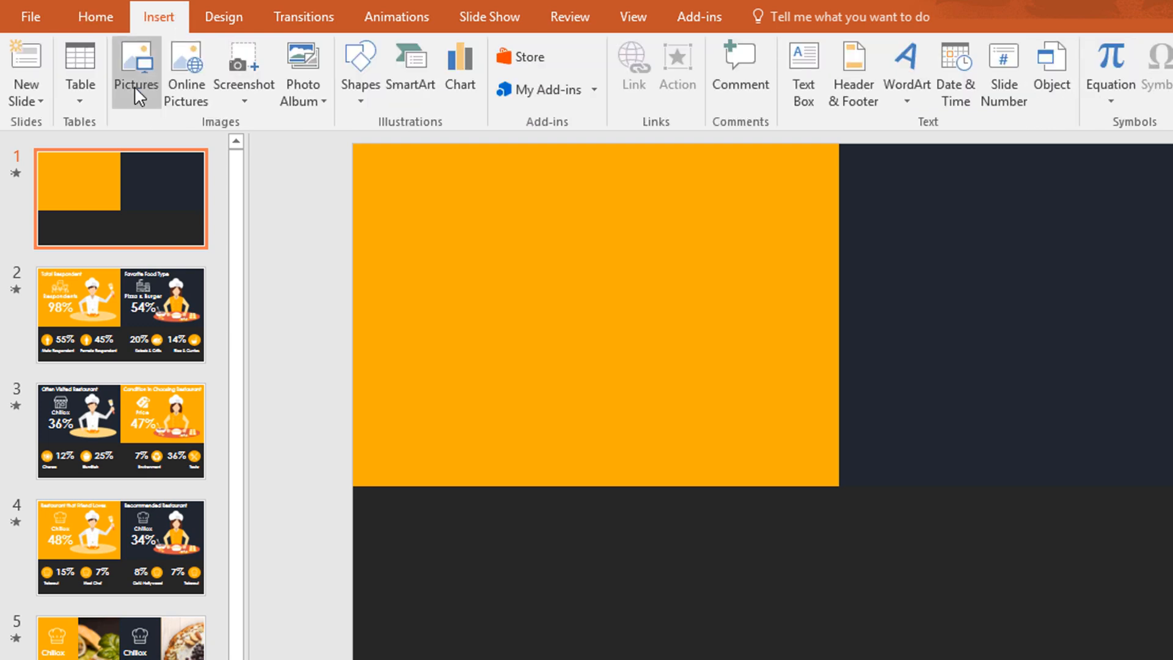
{"action": "left_click", "coordinate": [135, 68]}
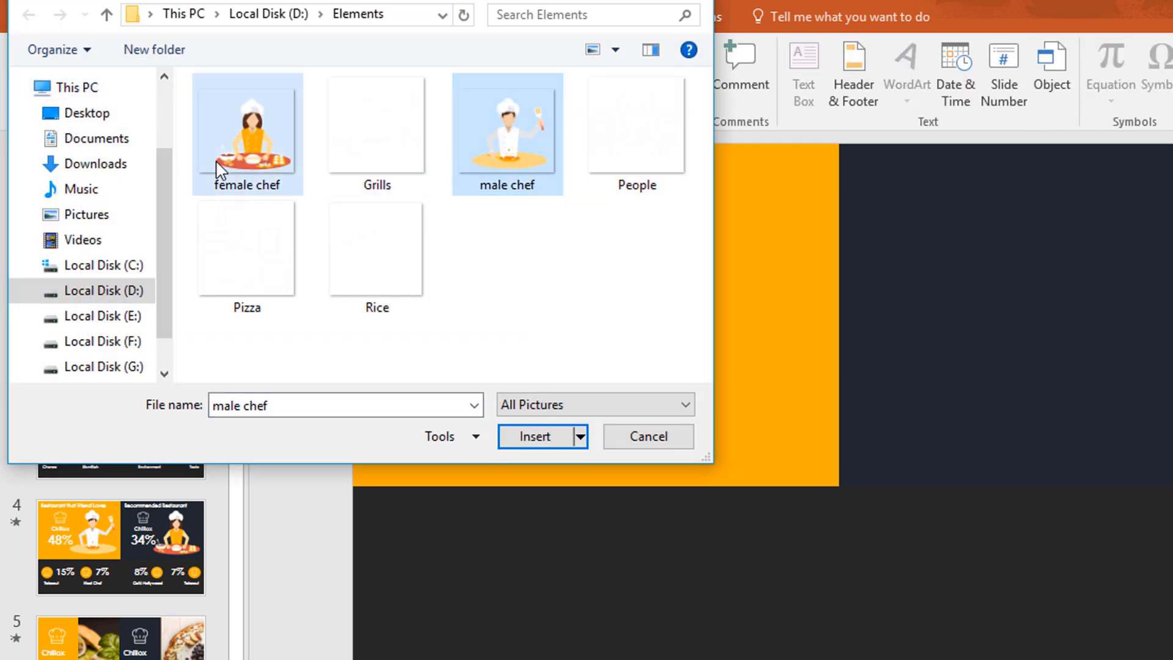
{"action": "left_click", "coordinate": [534, 437]}
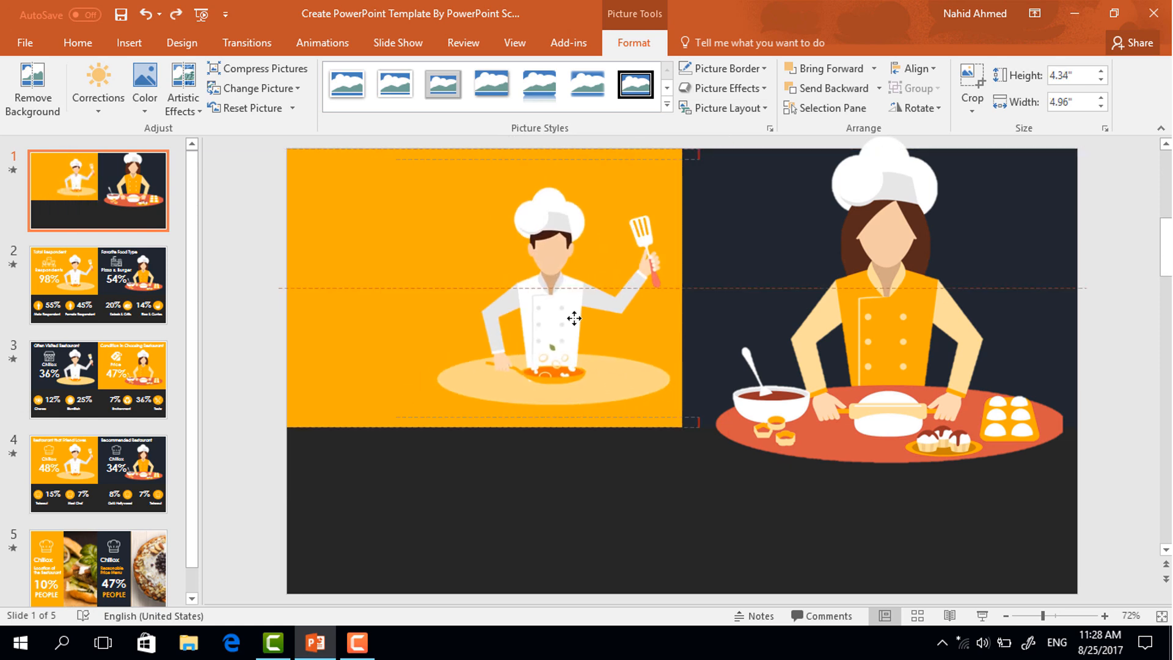
{"action": "left_click", "coordinate": [574, 318]}
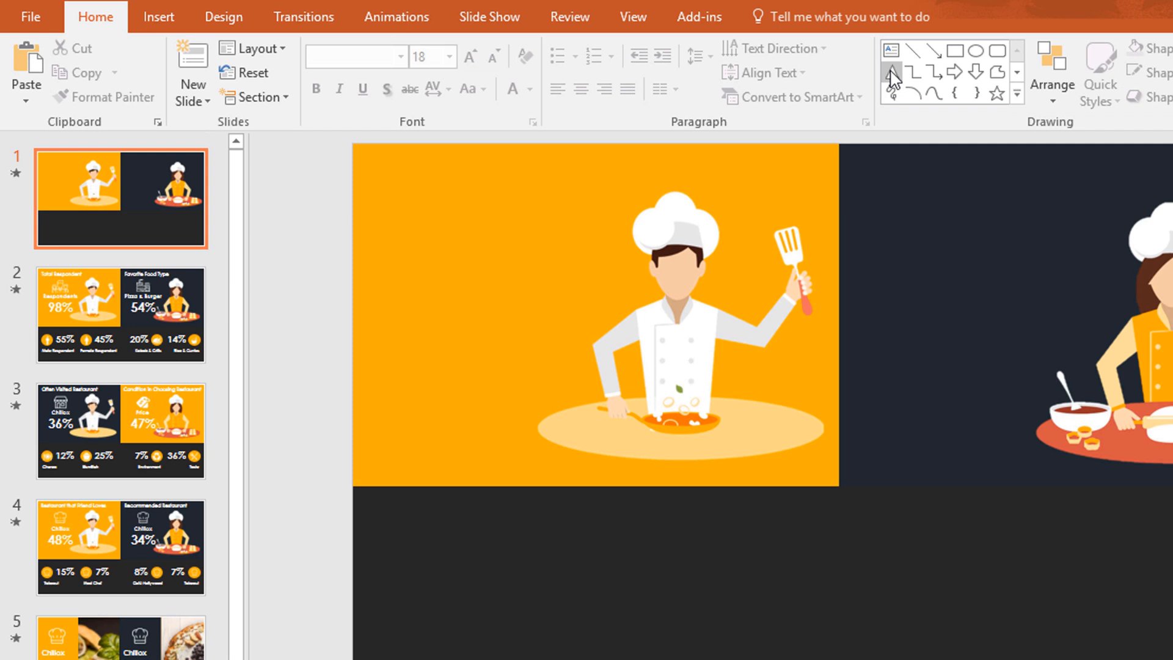
Step: Add a 'Total Respondents' text box in Century Gothic 28, bold, white, at the yellow panel's top-left
{"action": "left_click_drag", "start_coordinate": [362, 162], "coordinate": [622, 197]}
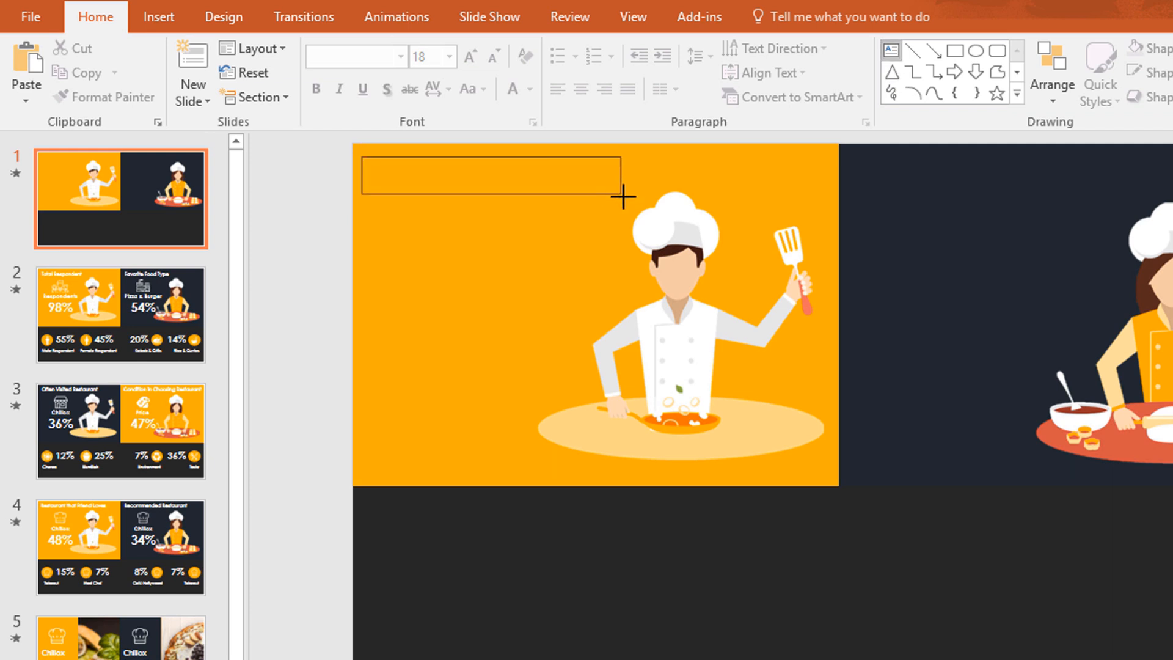
{"action": "type", "text": "Total Respondents"}
{"action": "left_click", "coordinate": [355, 56]}
{"action": "type", "text": "Cen"}
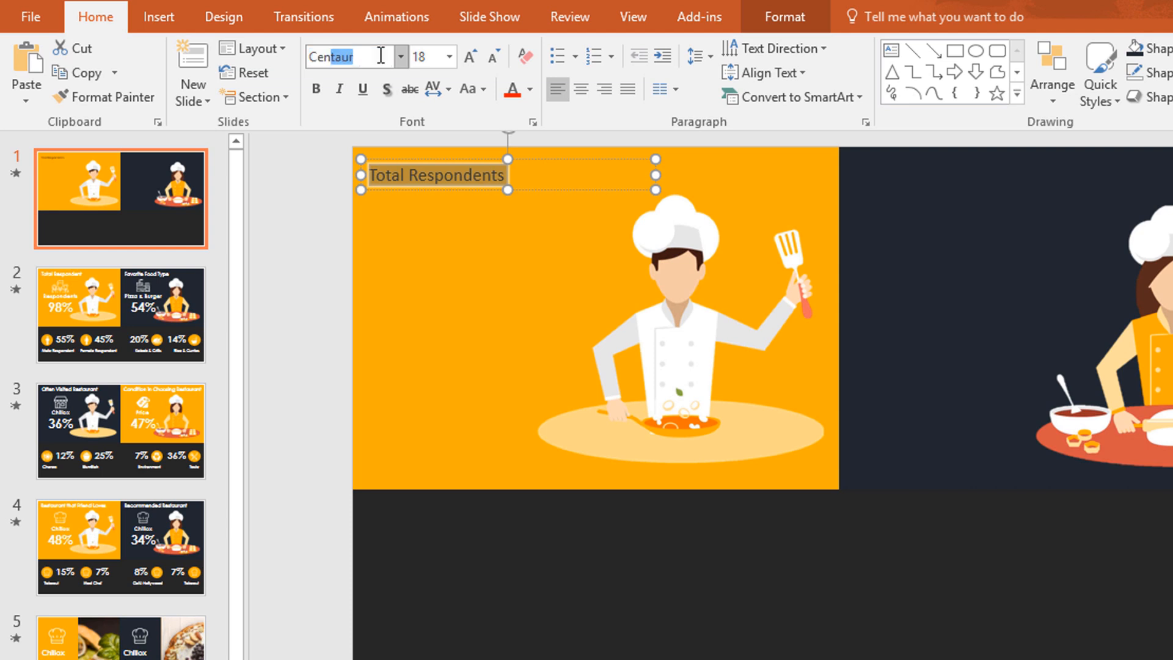
{"action": "left_click", "coordinate": [351, 56]}
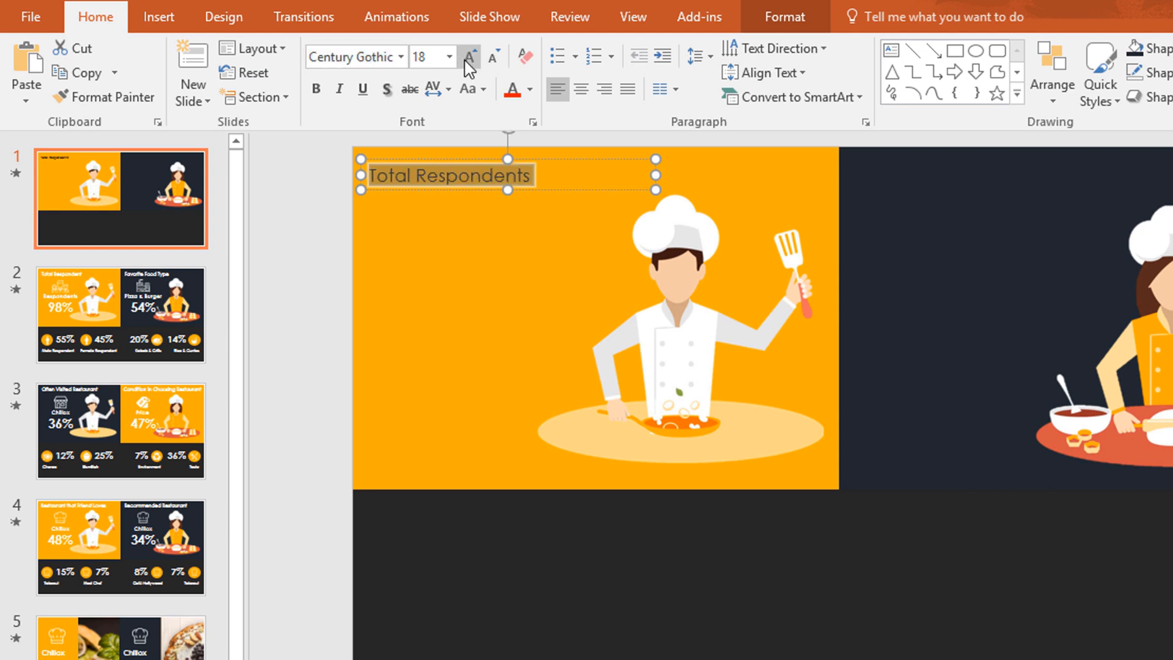
{"action": "left_click", "coordinate": [469, 58]}
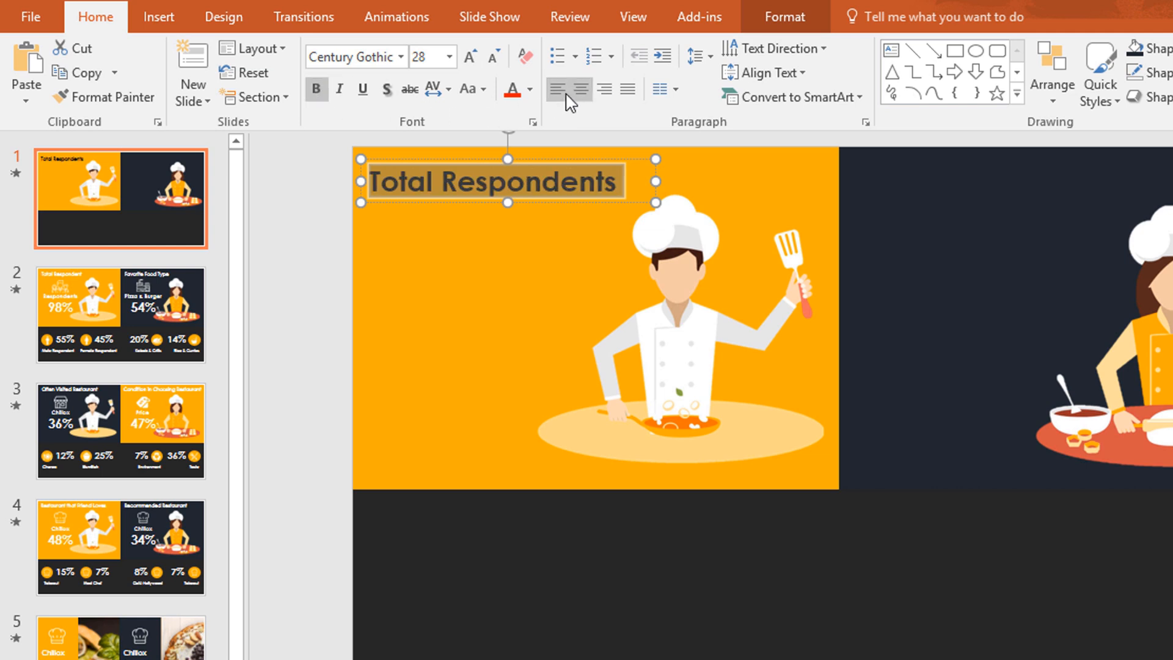
{"action": "left_click", "coordinate": [529, 89]}
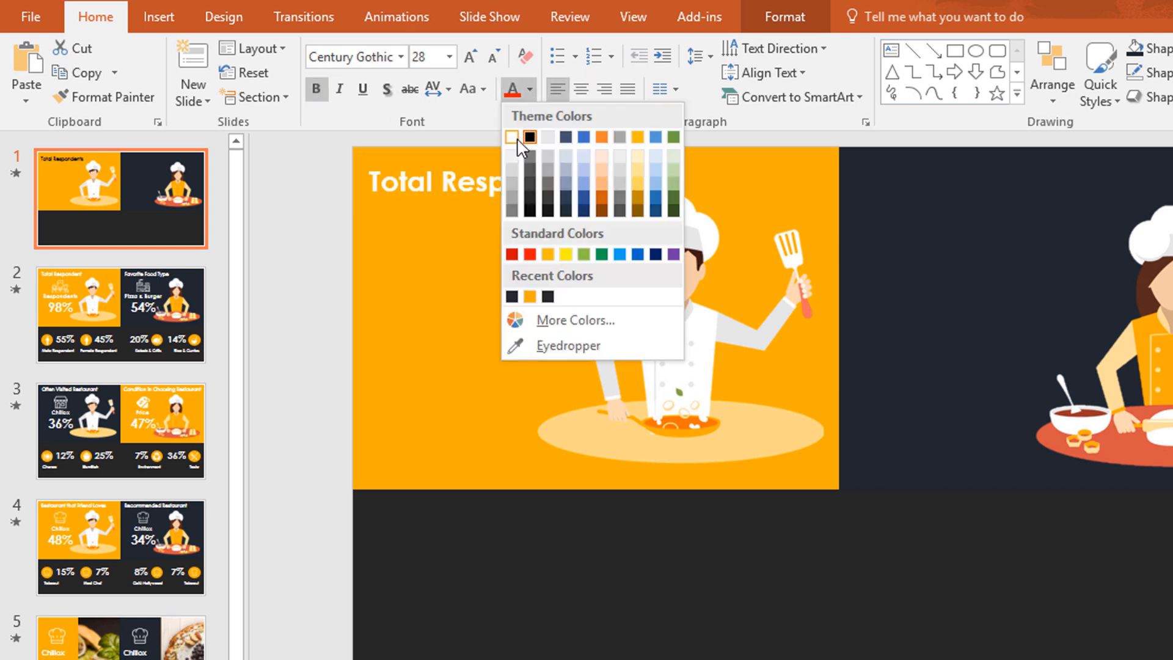
{"action": "left_click", "coordinate": [512, 137]}
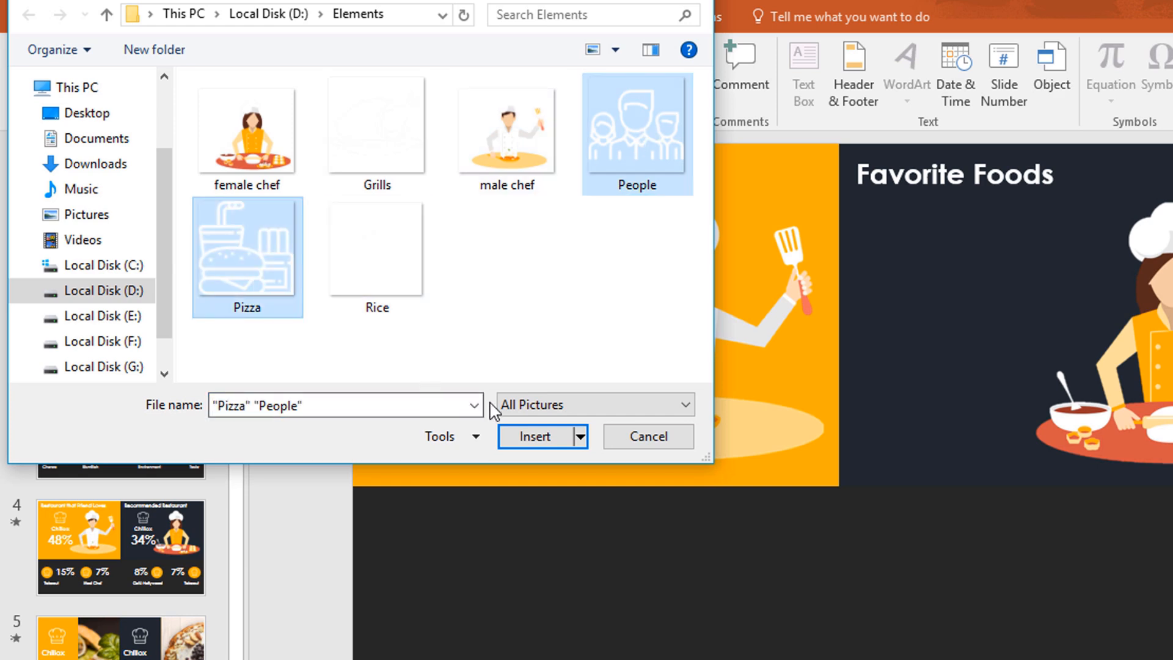
Step: Insert the People and Pizza icons and place each under its panel heading
{"action": "left_click", "coordinate": [535, 436]}
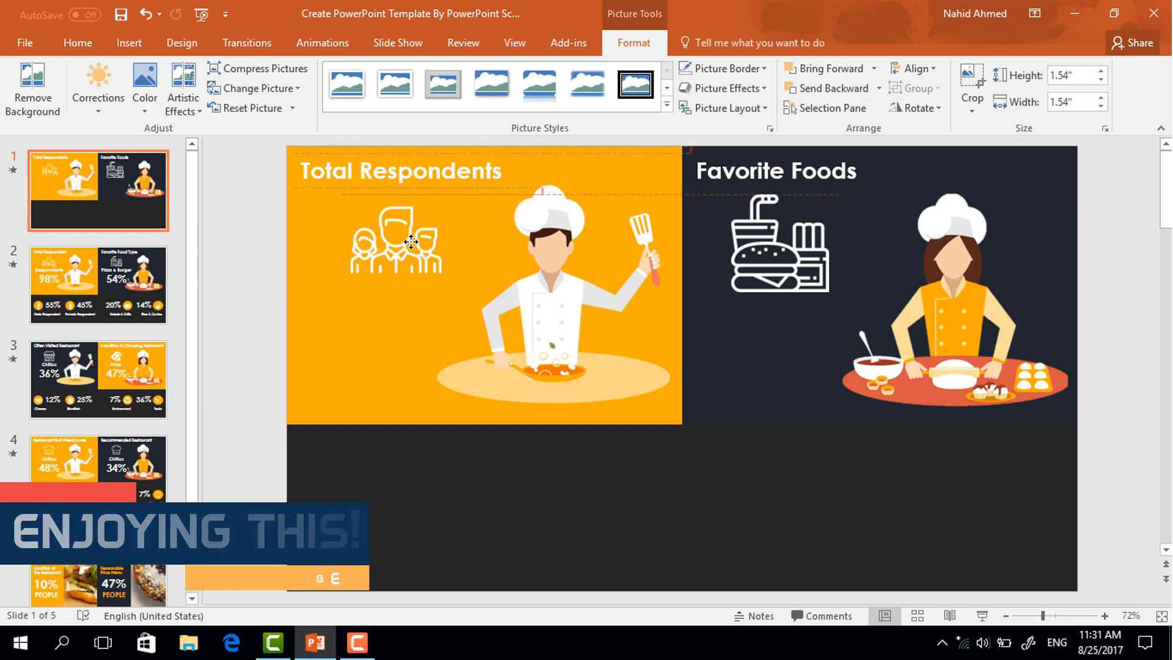
{"action": "left_click", "coordinate": [778, 243]}
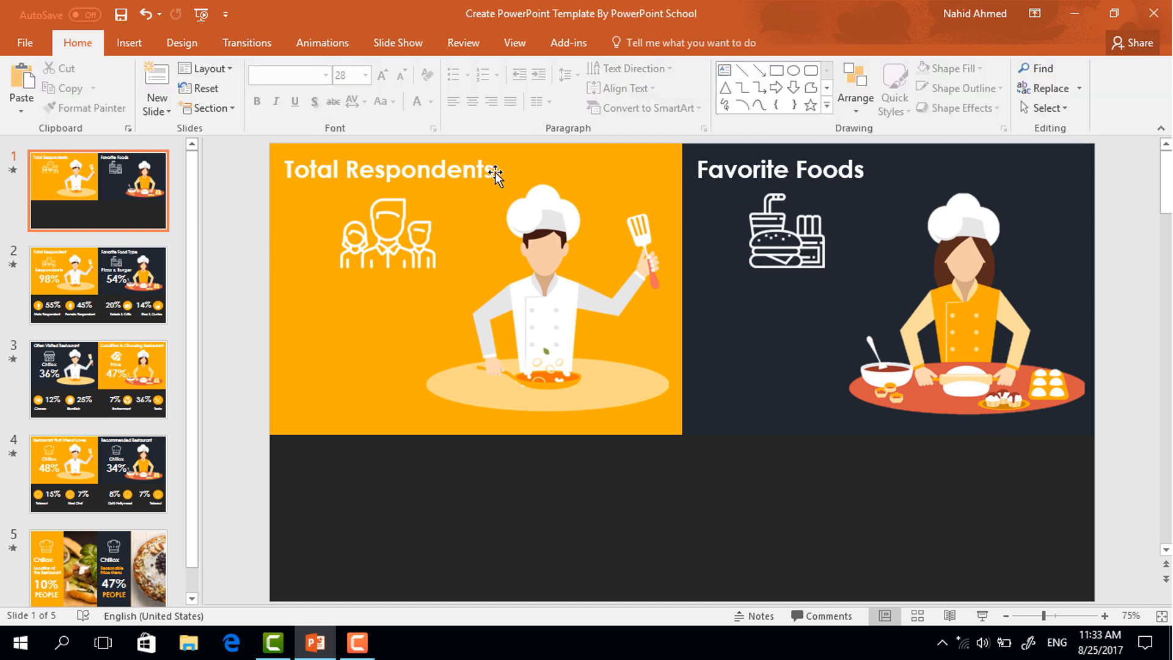
Step: Label the people icon 'Respondents' at 24 pt and copy it as 'Fast Foods' under the food icon
{"action": "left_click", "coordinate": [389, 168]}
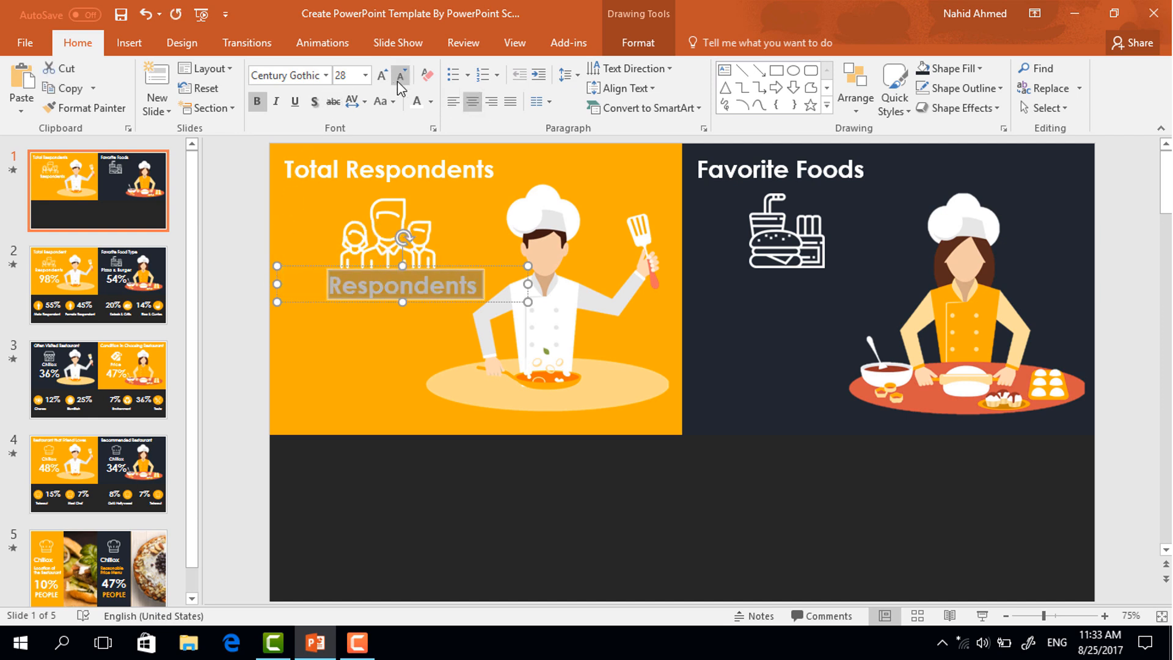
{"action": "left_click", "coordinate": [401, 76]}
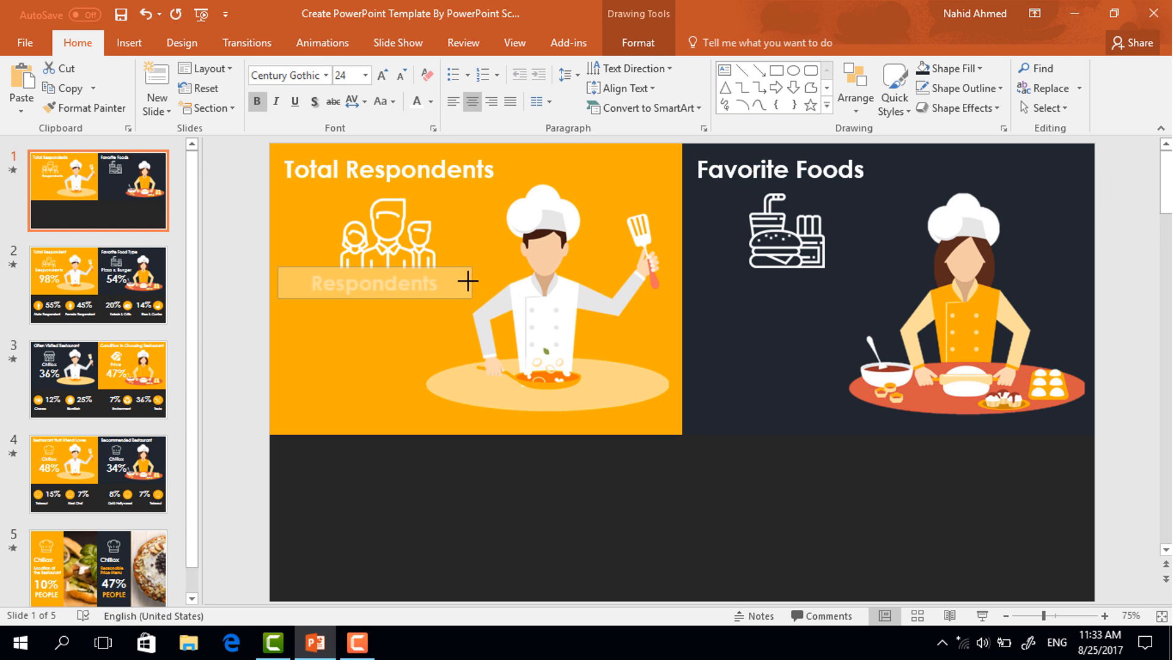
{"action": "left_click", "coordinate": [374, 282]}
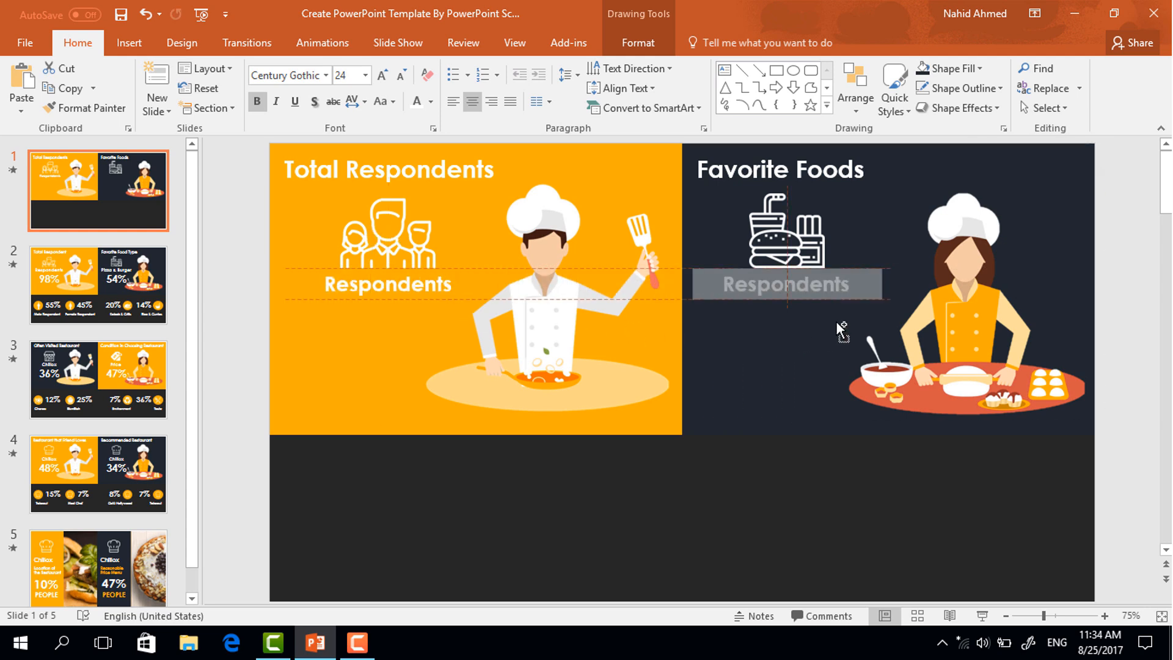
{"action": "type", "text": "Fast Foods"}
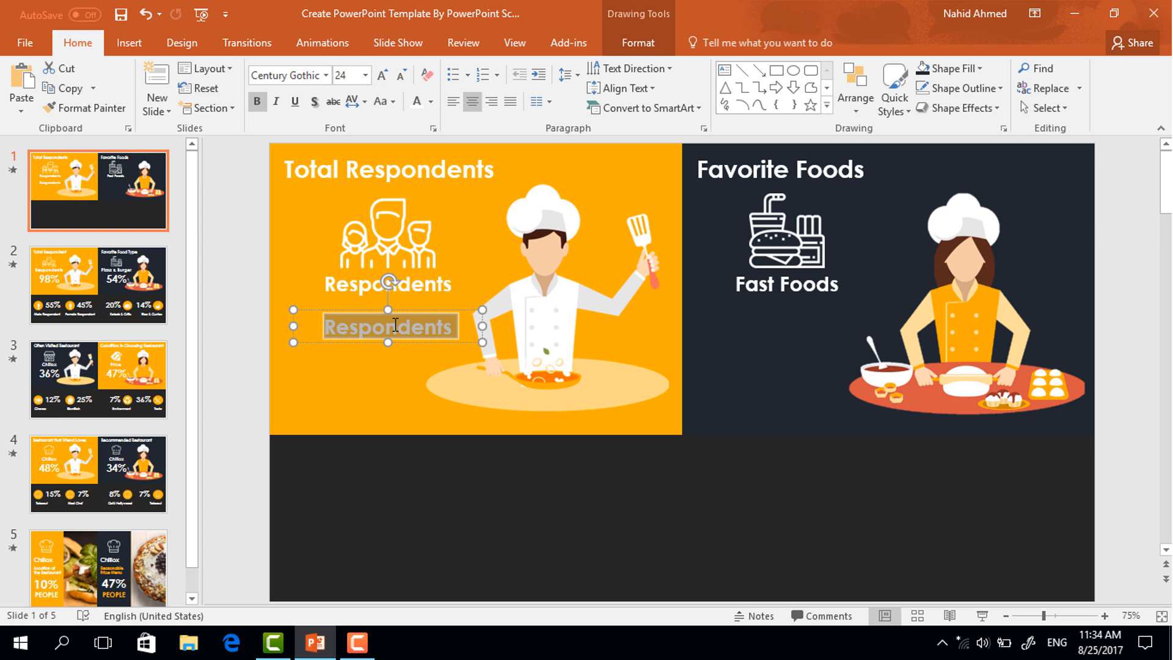
Step: Add a large '98%' at size 72 below Respondents and copy it into the navy panel
{"action": "type", "text": "98%"}
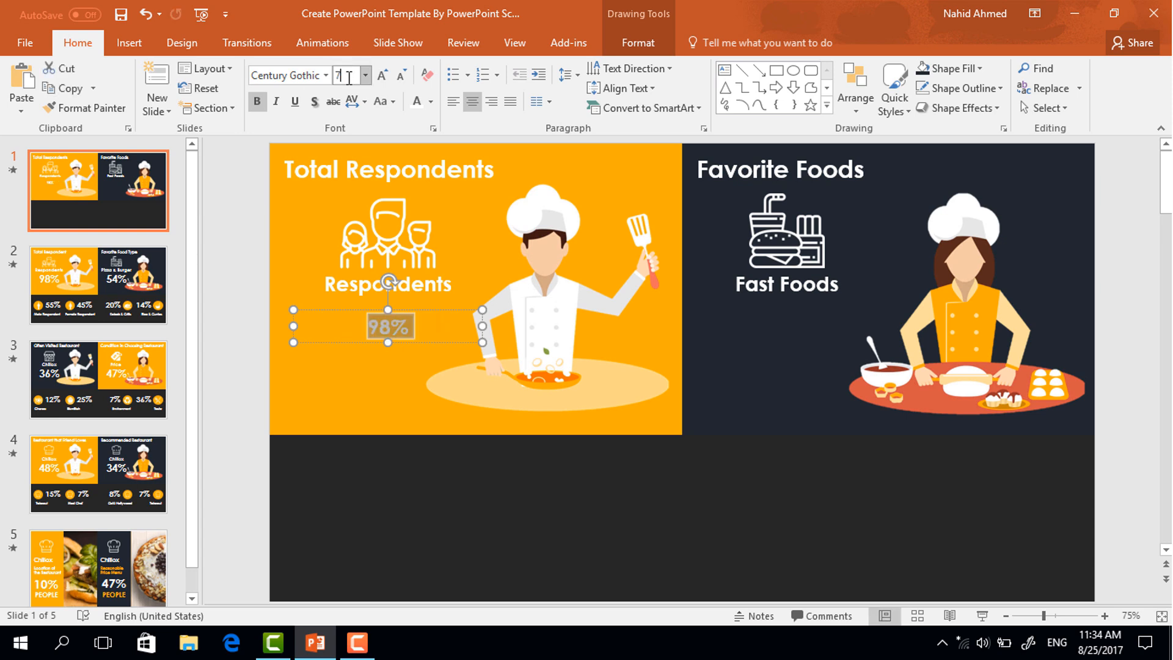
{"action": "type", "text": "72"}
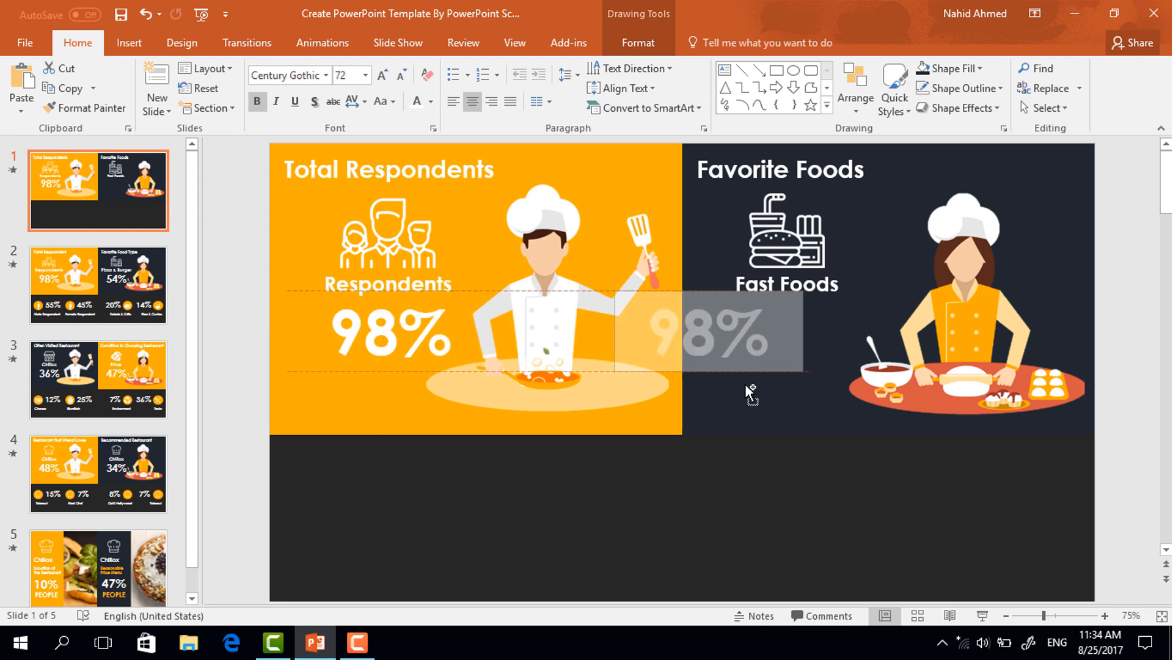
{"action": "left_click", "coordinate": [751, 332]}
{"action": "type", "text": "58"}
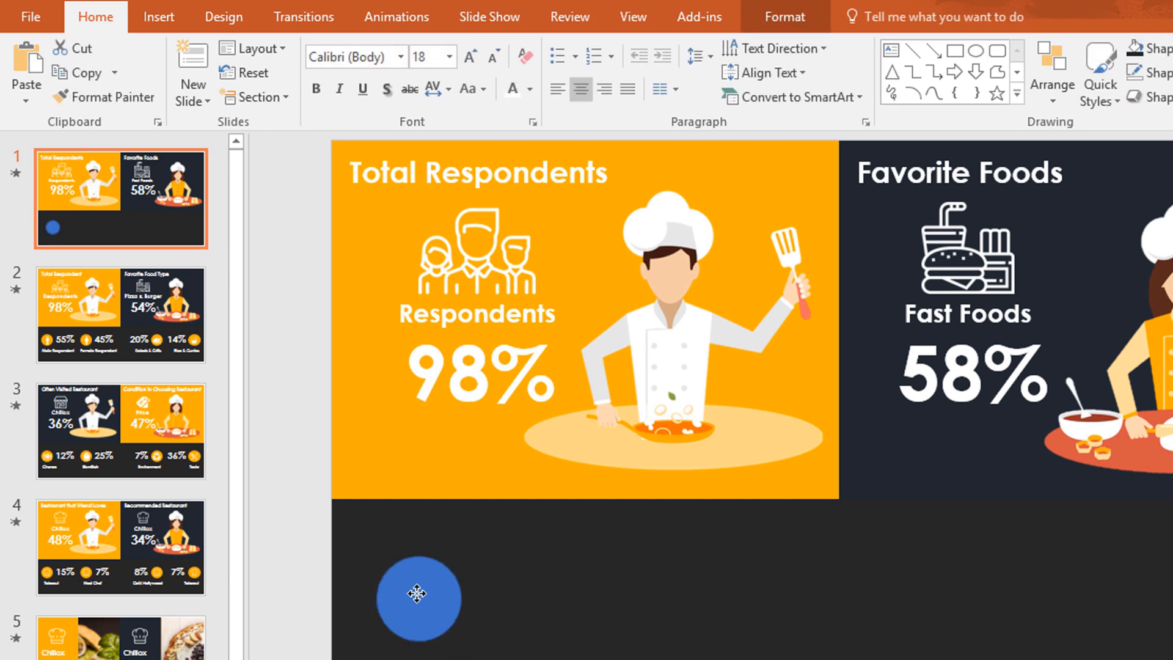
Step: Make an orange circle with the Grills icon and a '48%' stat in the dark bottom area
{"action": "left_click", "coordinate": [419, 594]}
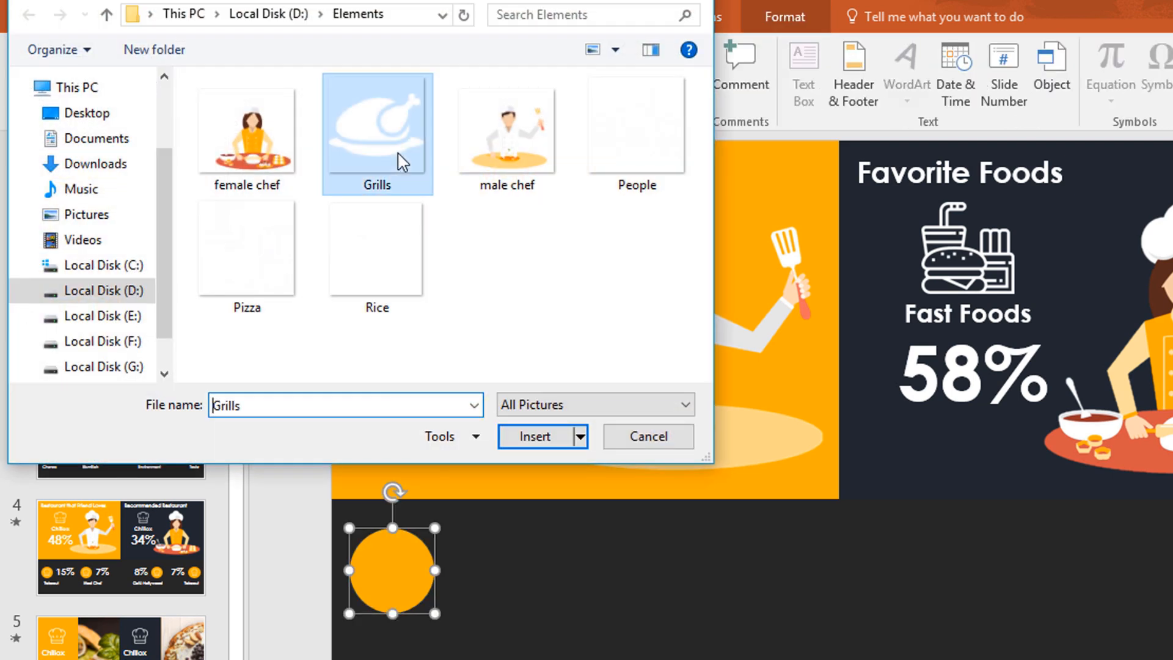
{"action": "left_click", "coordinate": [534, 436]}
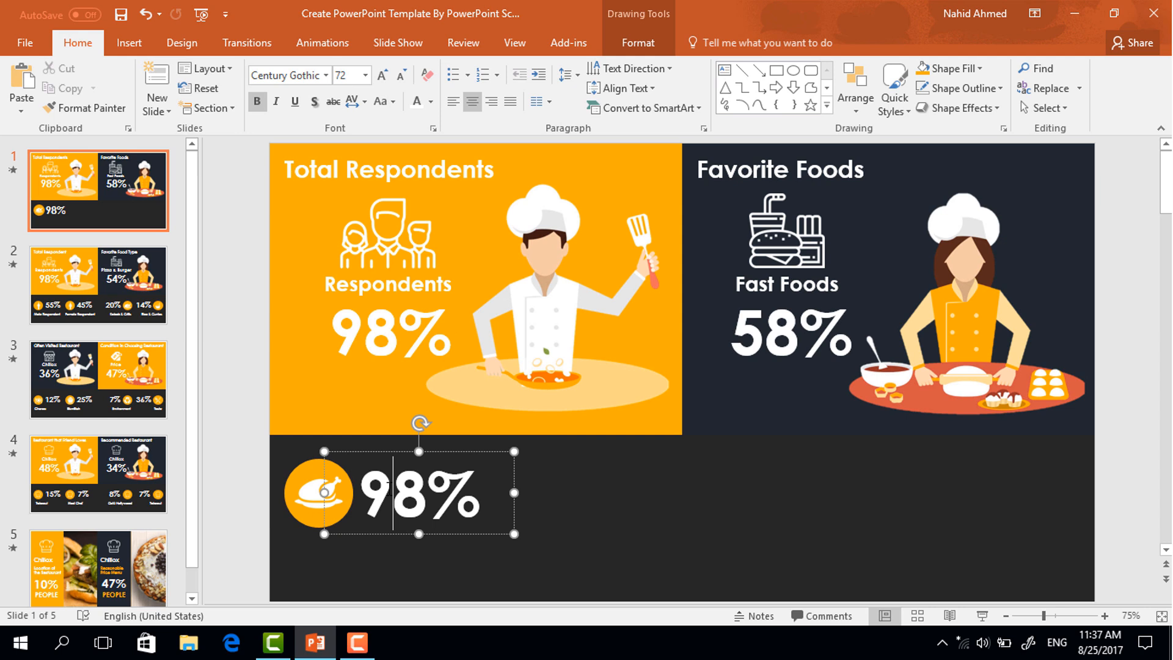
{"action": "type", "text": "48%"}
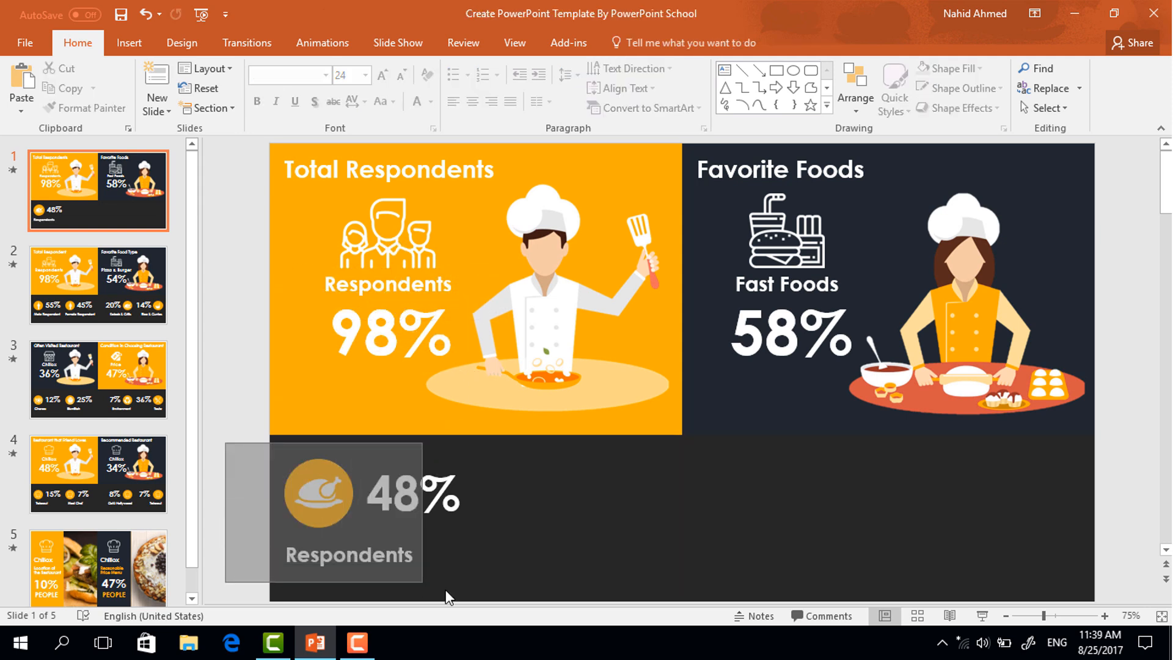
Step: Ctrl+drag copies of the chicken 48% Respondents stat to make four across the bottom strip, the last mirrored
{"action": "left_click_drag", "start_coordinate": [348, 512], "coordinate": [545, 494]}
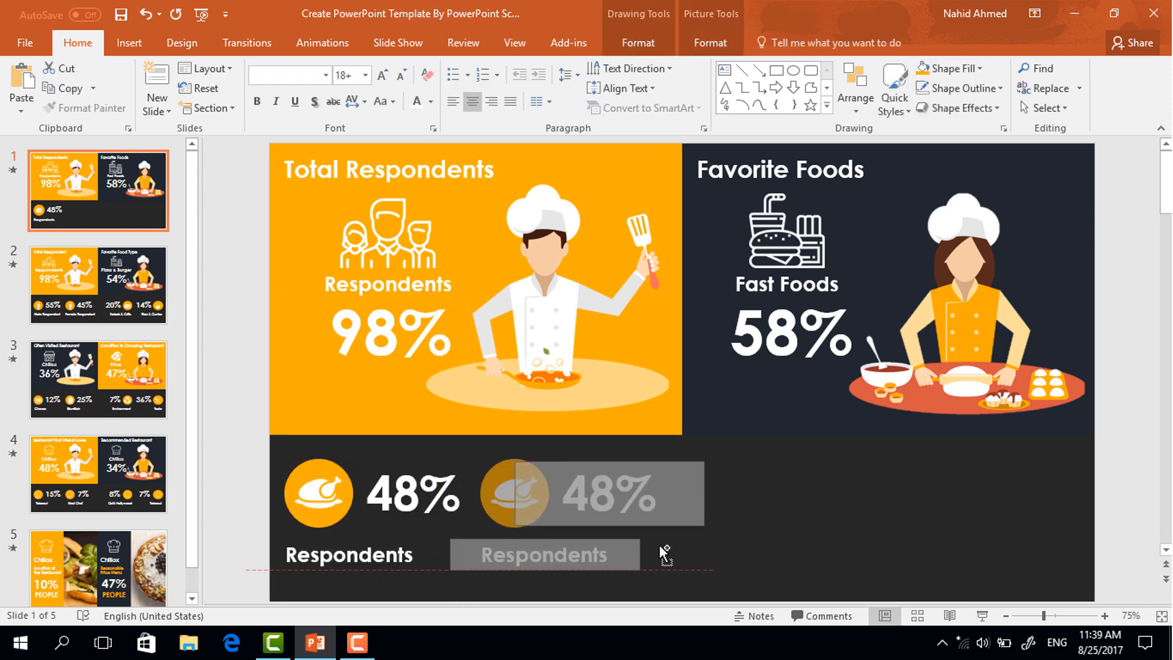
{"action": "left_click", "coordinate": [515, 493]}
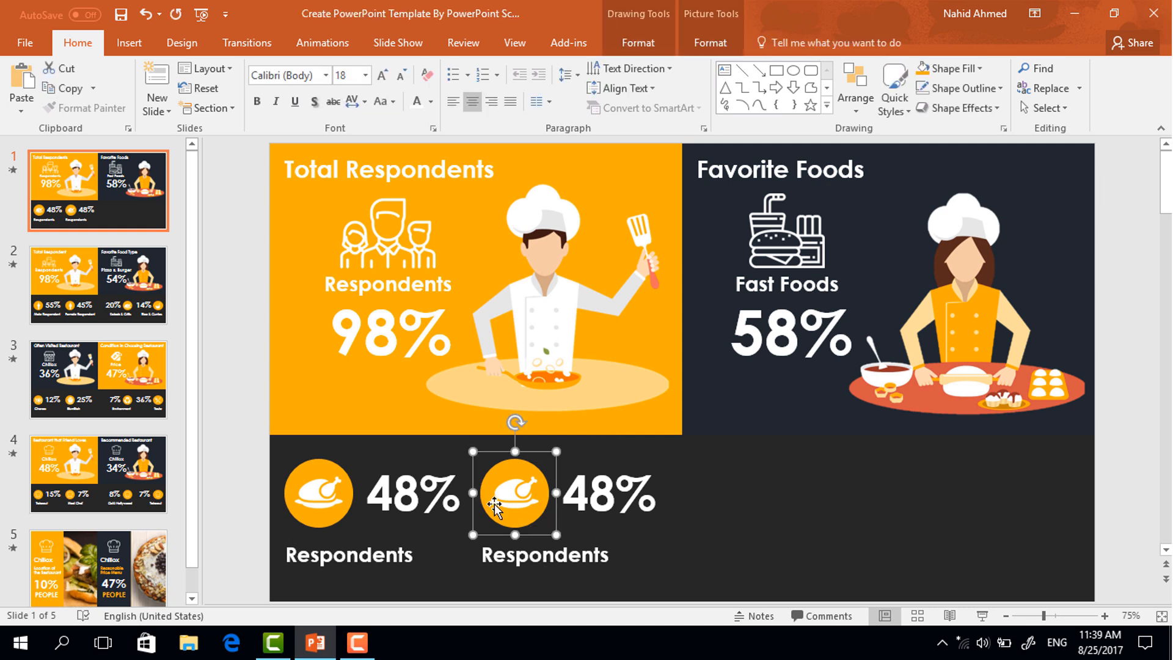
{"action": "left_click_drag", "start_coordinate": [515, 493], "coordinate": [1042, 492]}
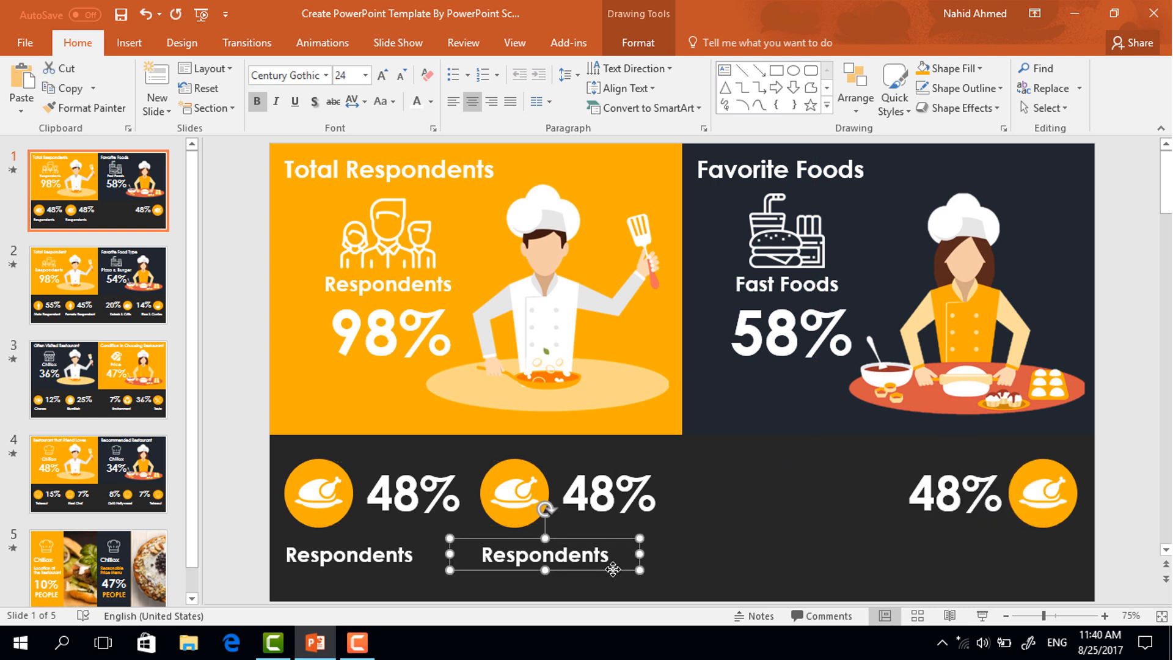
{"action": "left_click_drag", "start_coordinate": [542, 555], "coordinate": [998, 555]}
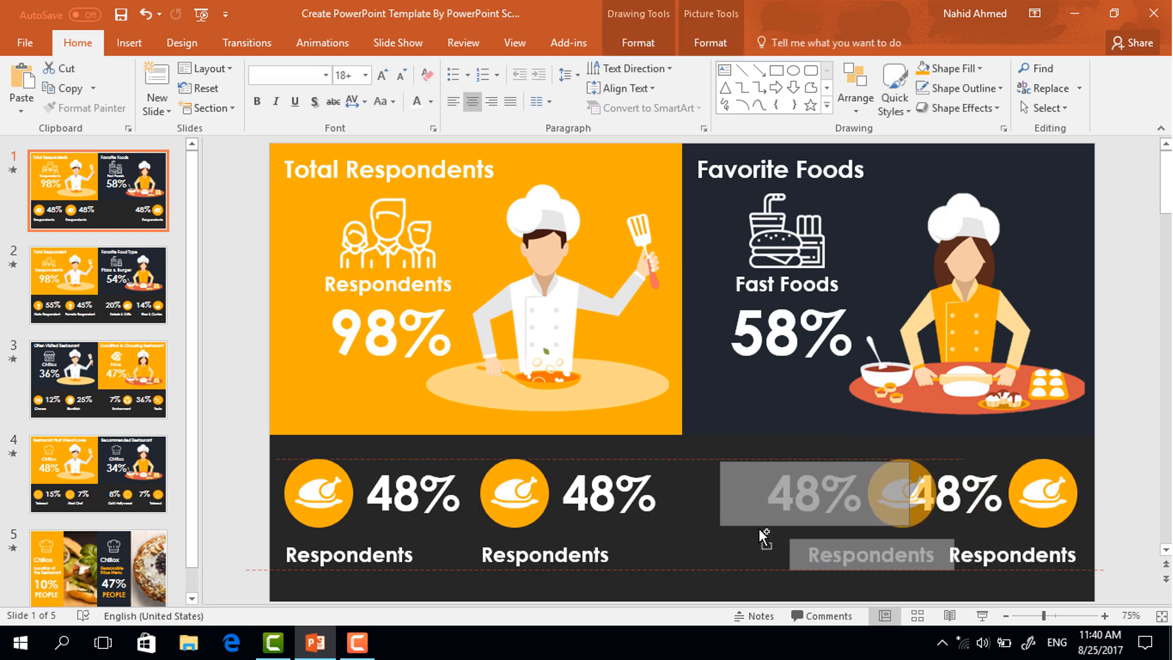
{"action": "left_click", "coordinate": [234, 231]}
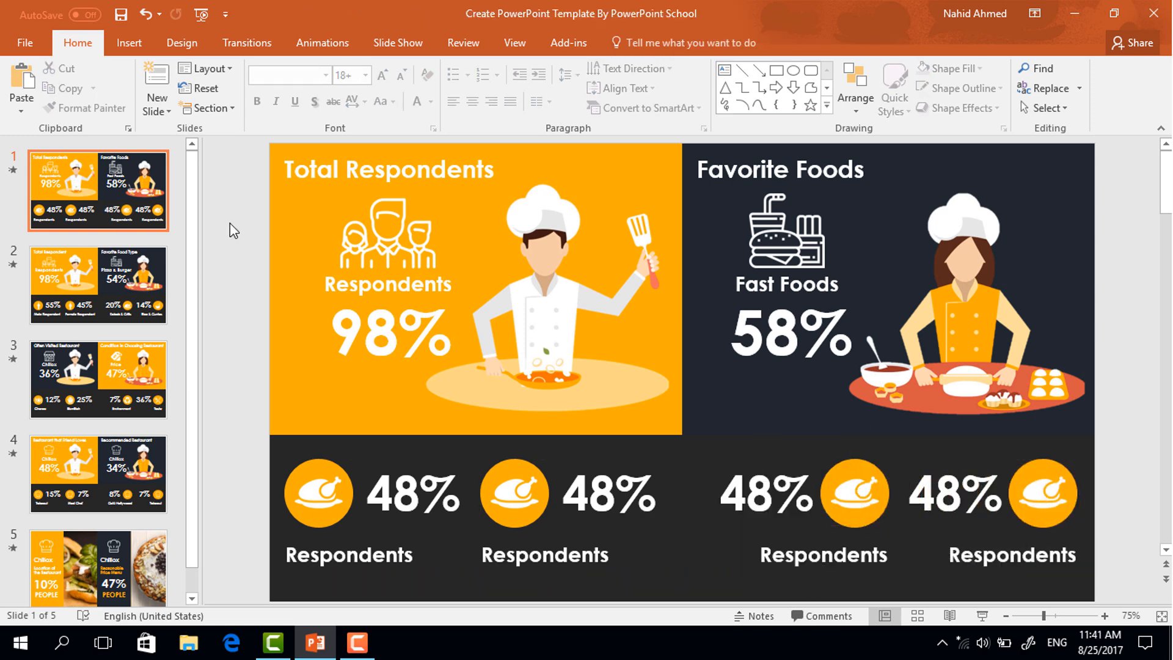